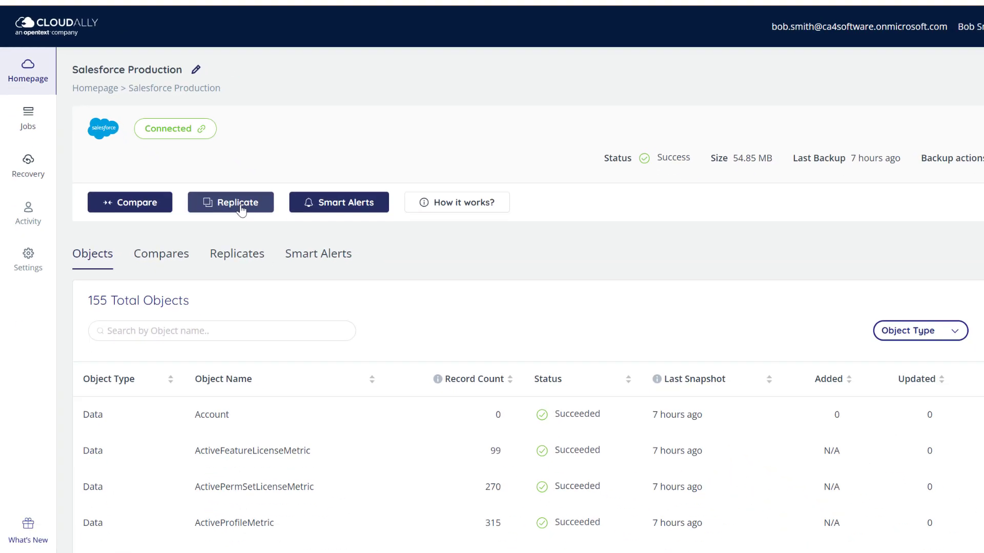
Start a replicate job for the Salesforce Production backup.
left_click(230, 202)
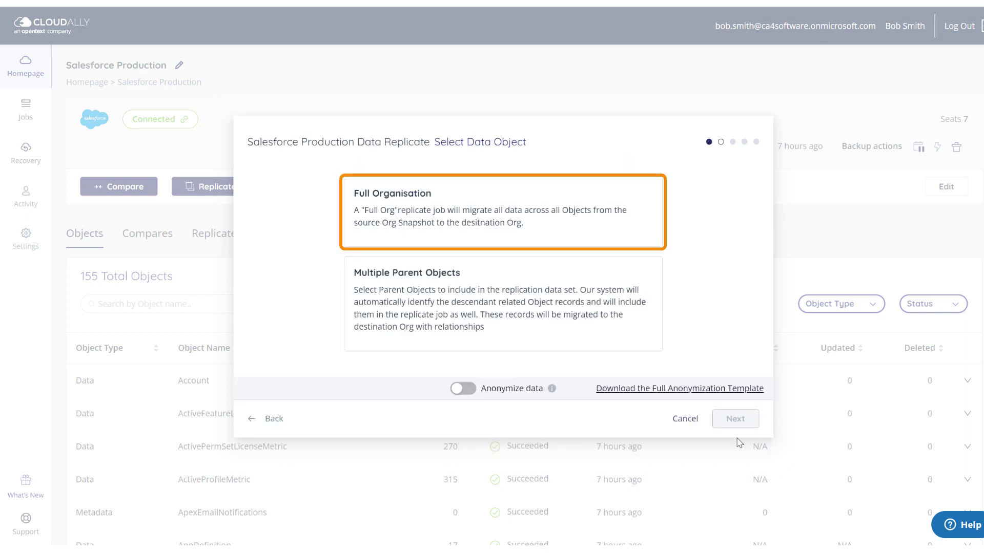
Switch the Anonymize data toggle on in the replicate dialog.
left_click(734, 418)
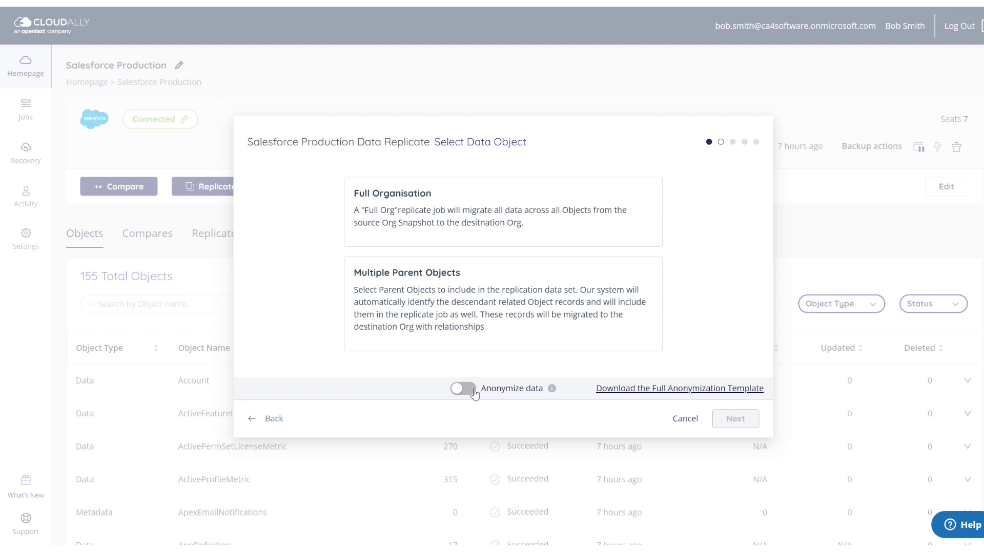
left_click(462, 388)
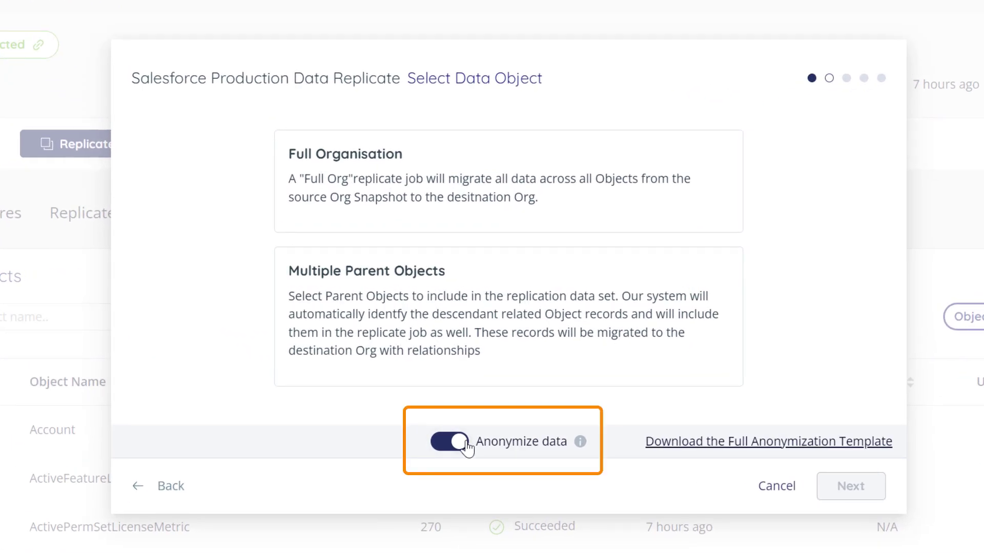
Switch the Anonymize data toggle off.
left_click(439, 441)
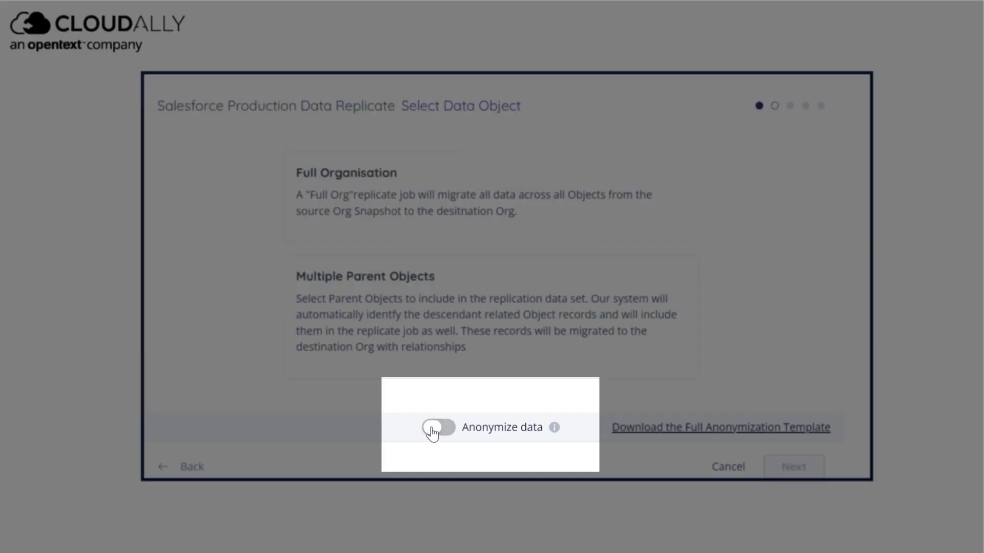
Turn Anonymize data back on and download the Full Anonymization Template spreadsheet.
left_click(439, 427)
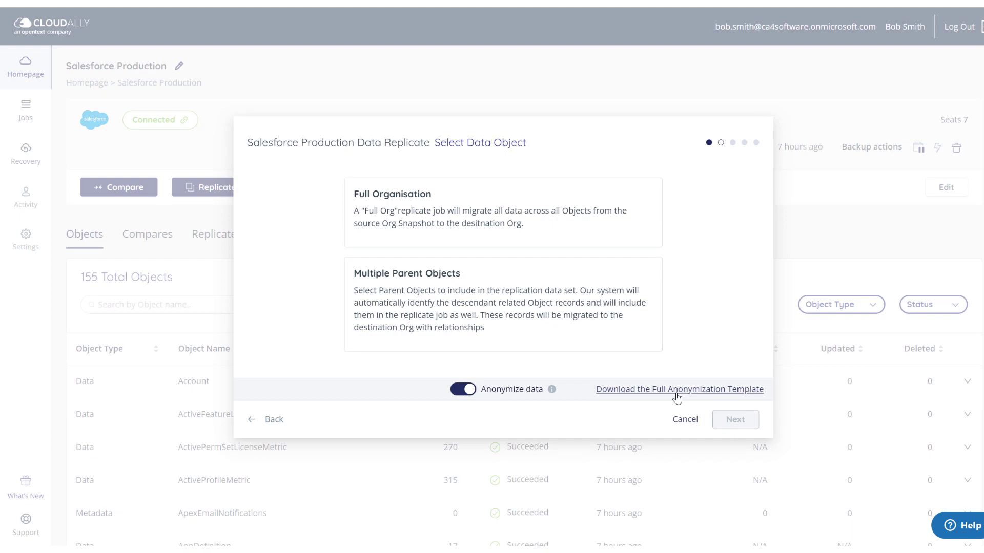
left_click(678, 389)
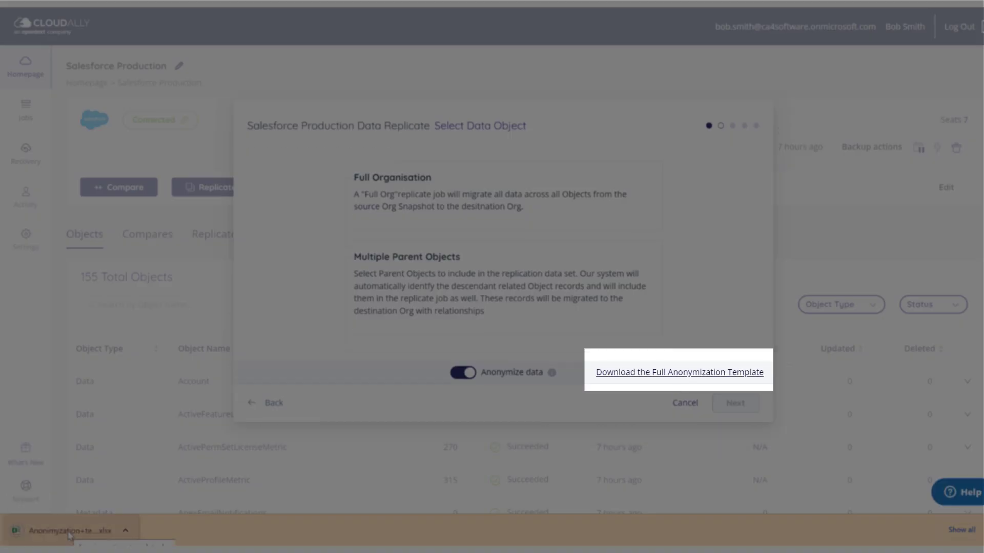